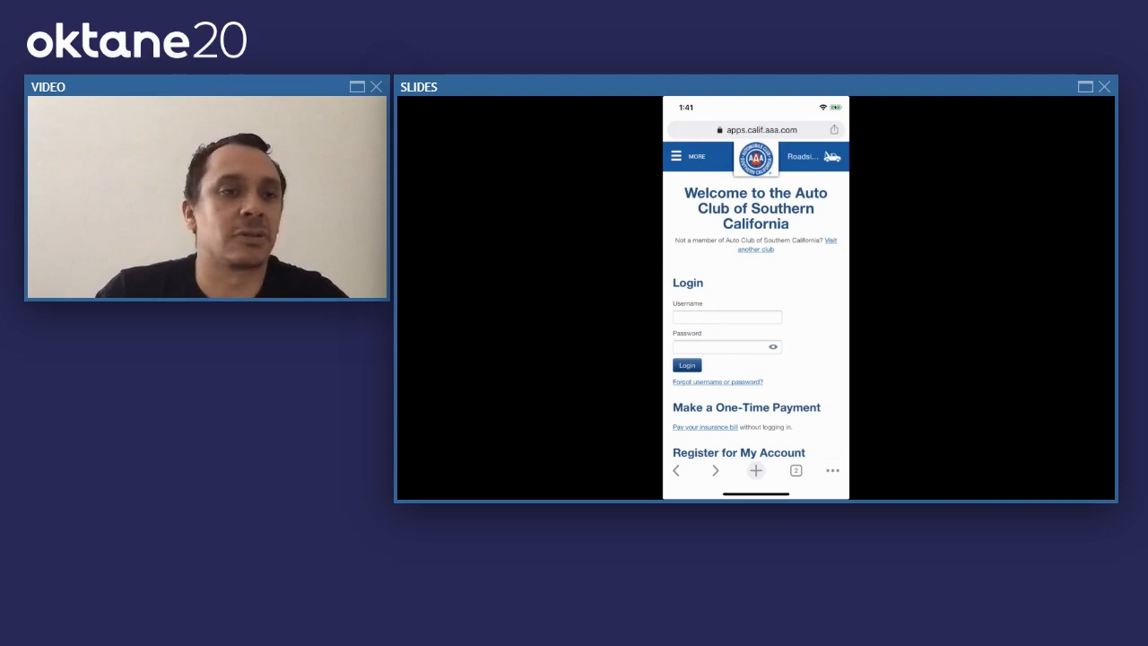
- Go from the member login page to the Create Your Membership form and review its fields
{"action": "left_click", "coordinate": [695, 156]}
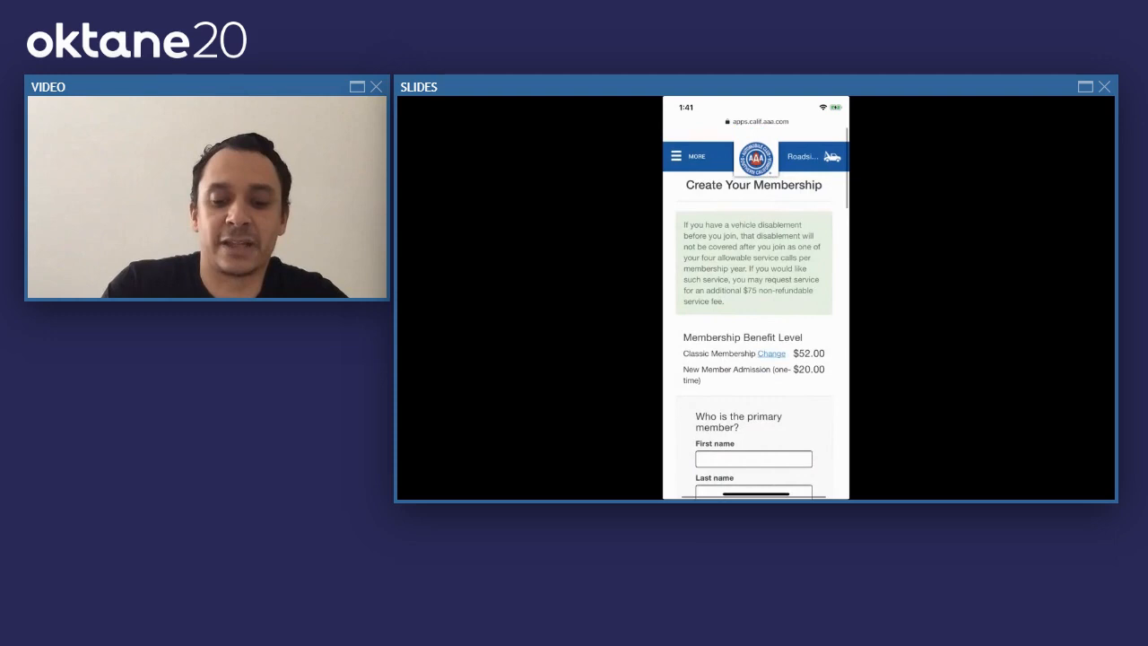
{"action": "scroll", "scroll_direction": "down", "scroll_amount": 3}
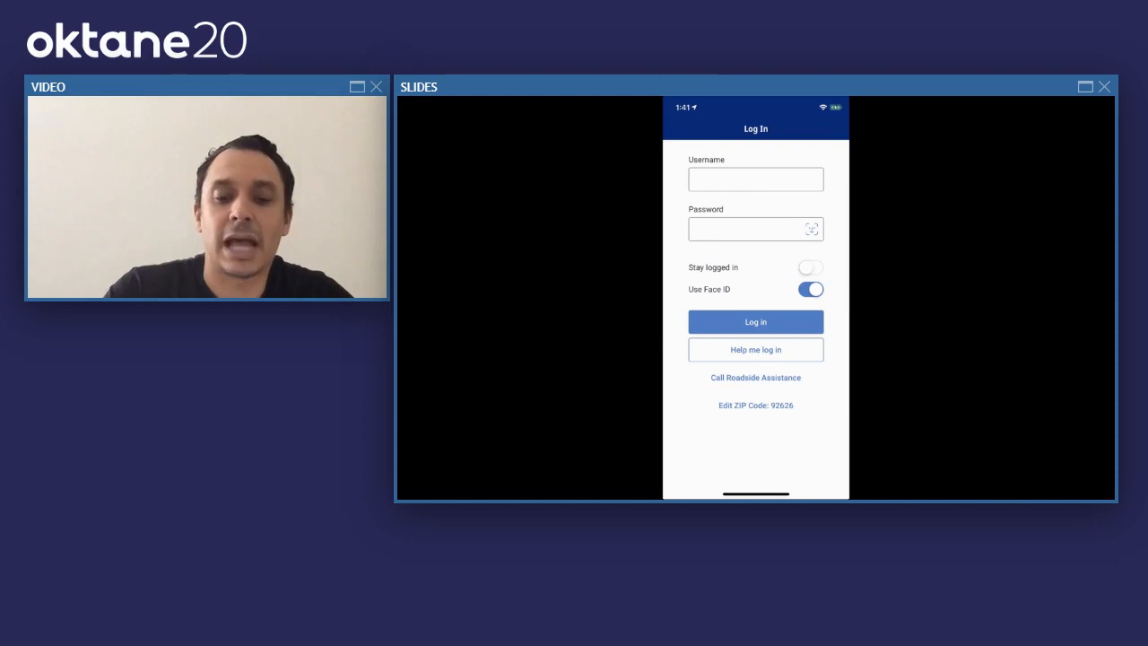
- Bring up the app's Log In screen with username, password and Face ID
{"action": "left_click", "coordinate": [755, 321]}
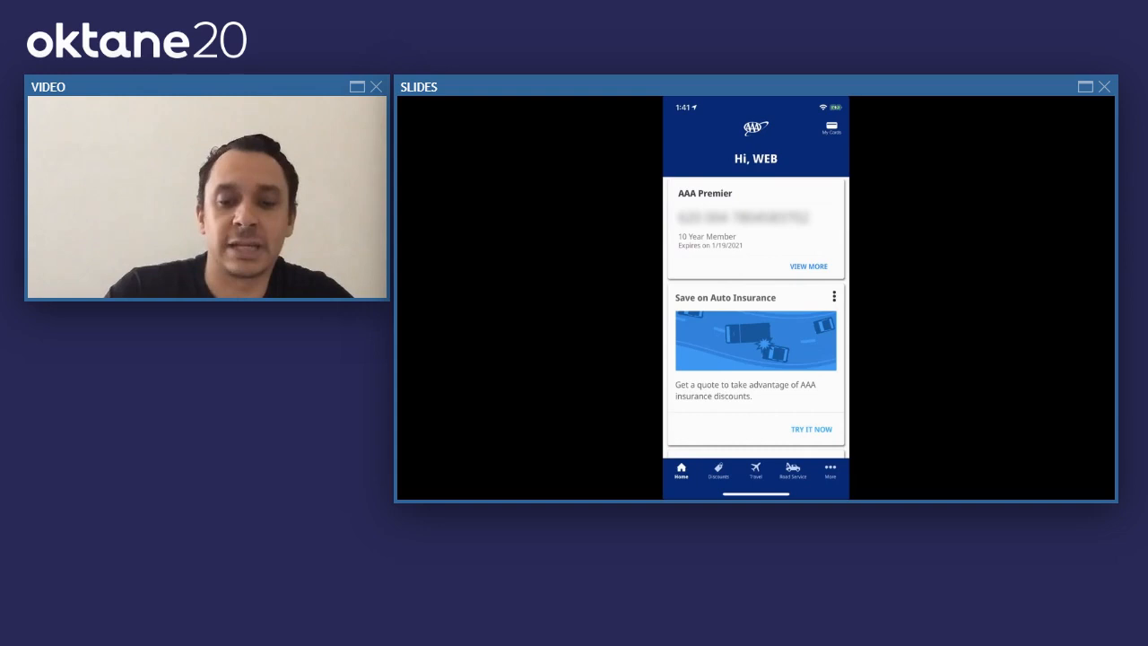
- Sign in and land on the Home tab showing the AAA Premier membership card
{"action": "left_click", "coordinate": [829, 470]}
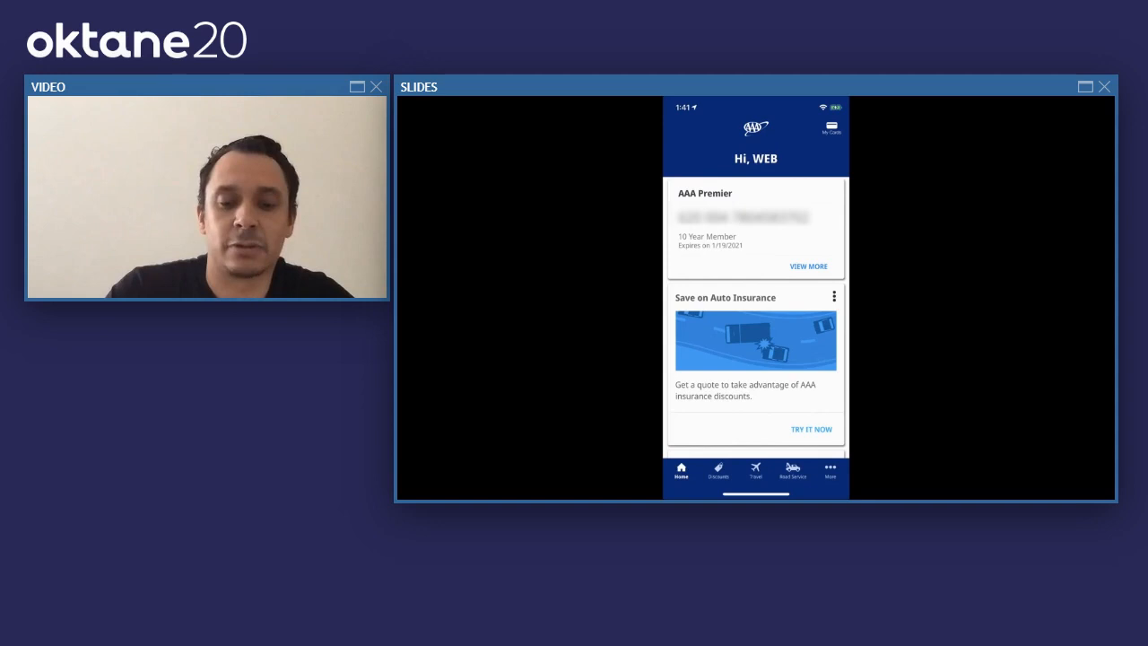
{"action": "scroll", "scroll_direction": "down", "scroll_amount": 3}
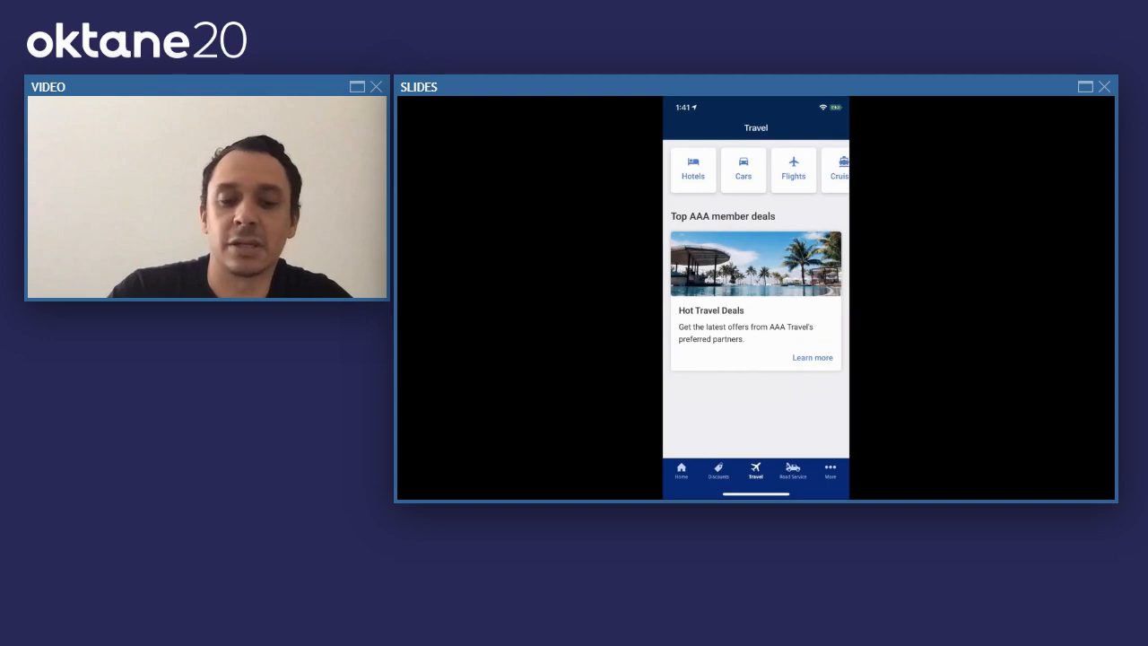
- Switch to the Travel section with hotels, cars, flights and member deals
{"action": "left_click", "coordinate": [792, 470]}
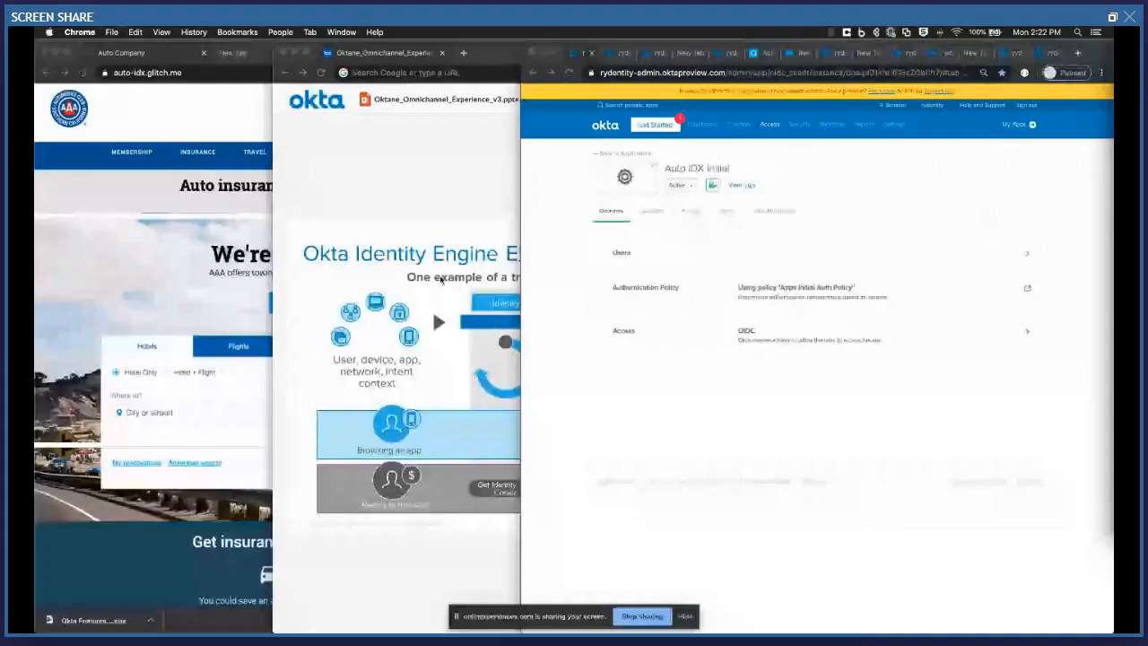
- Show the Auto IDX application overview with its authentication policy in Okta Admin
{"action": "left_click", "coordinate": [384, 53]}
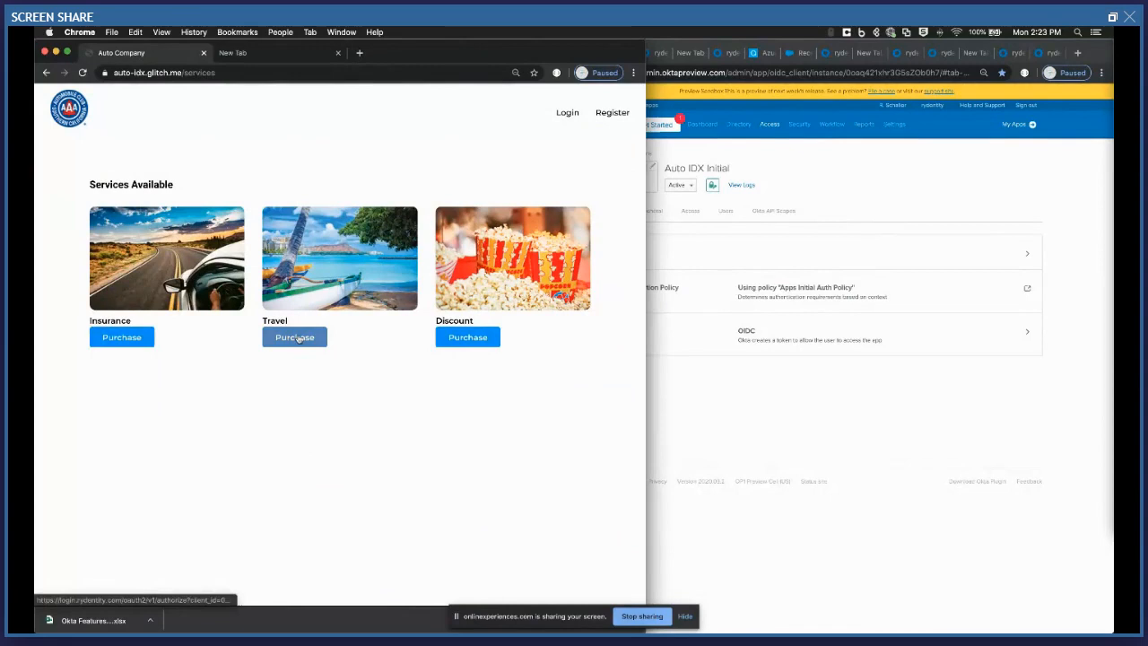
- Purchase Travel and register a new account with email, name and promotions opt-in
{"action": "left_click", "coordinate": [294, 337]}
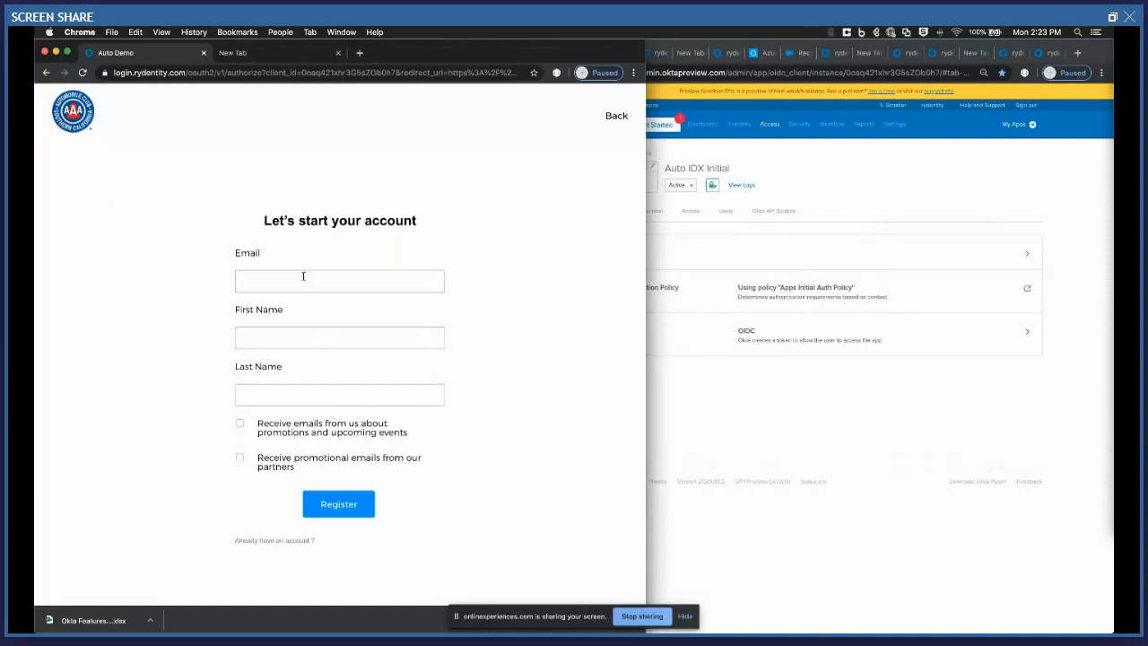
{"action": "type", "text": "Ryan"}
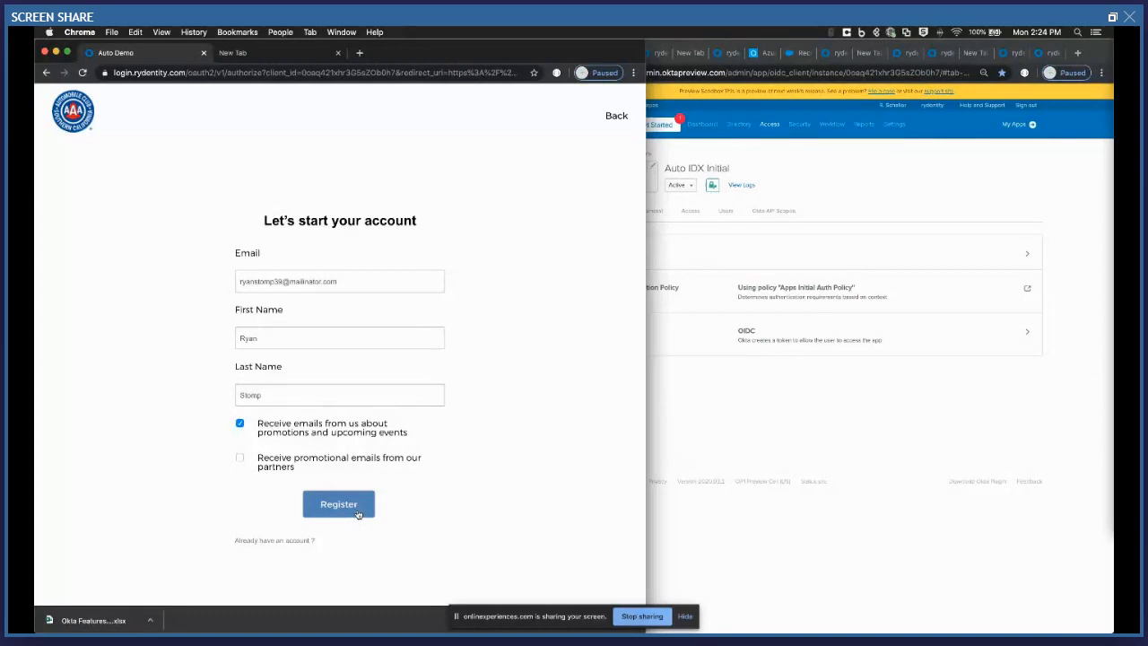
{"action": "left_click", "coordinate": [339, 503]}
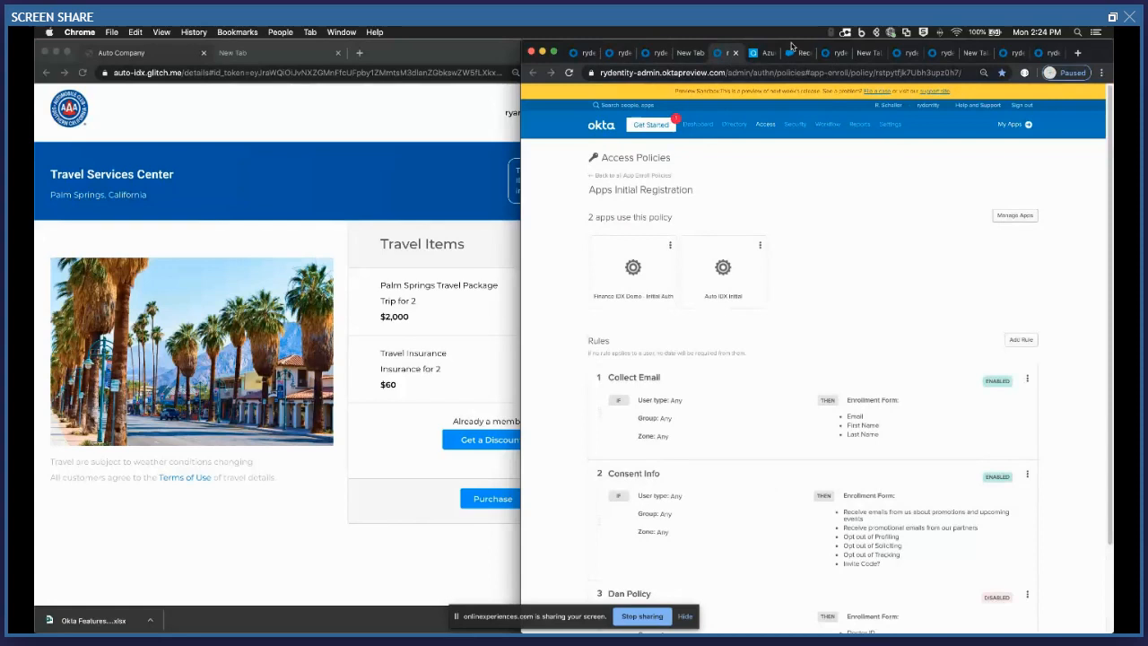
{"action": "mouse_move", "coordinate": [774, 498]}
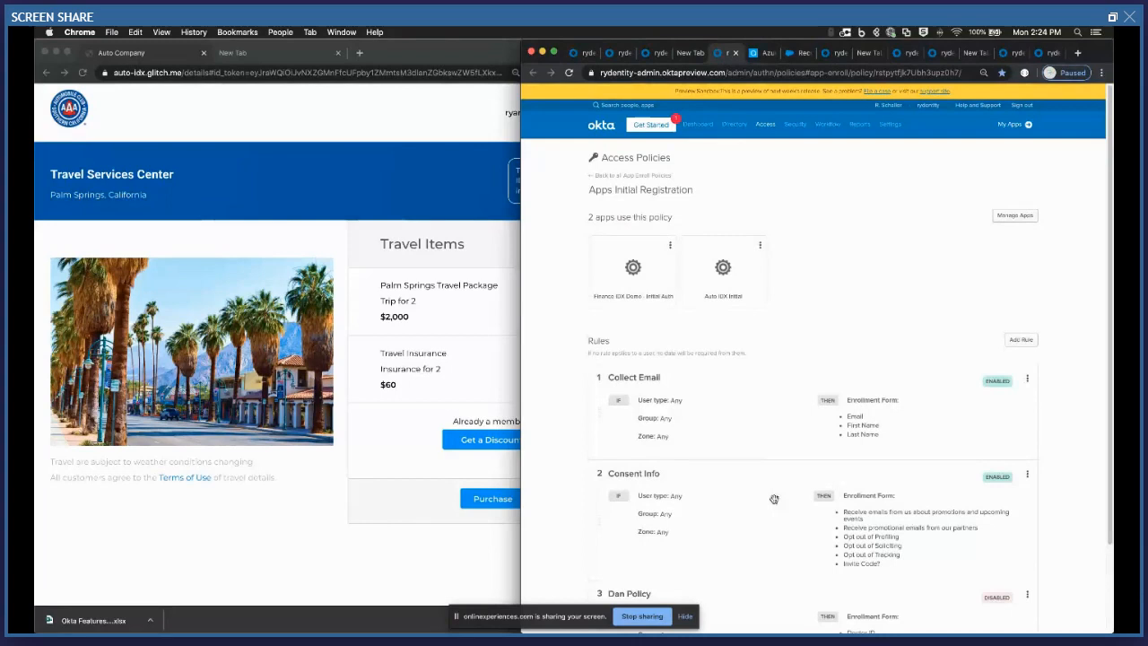
{"action": "mouse_move", "coordinate": [891, 528]}
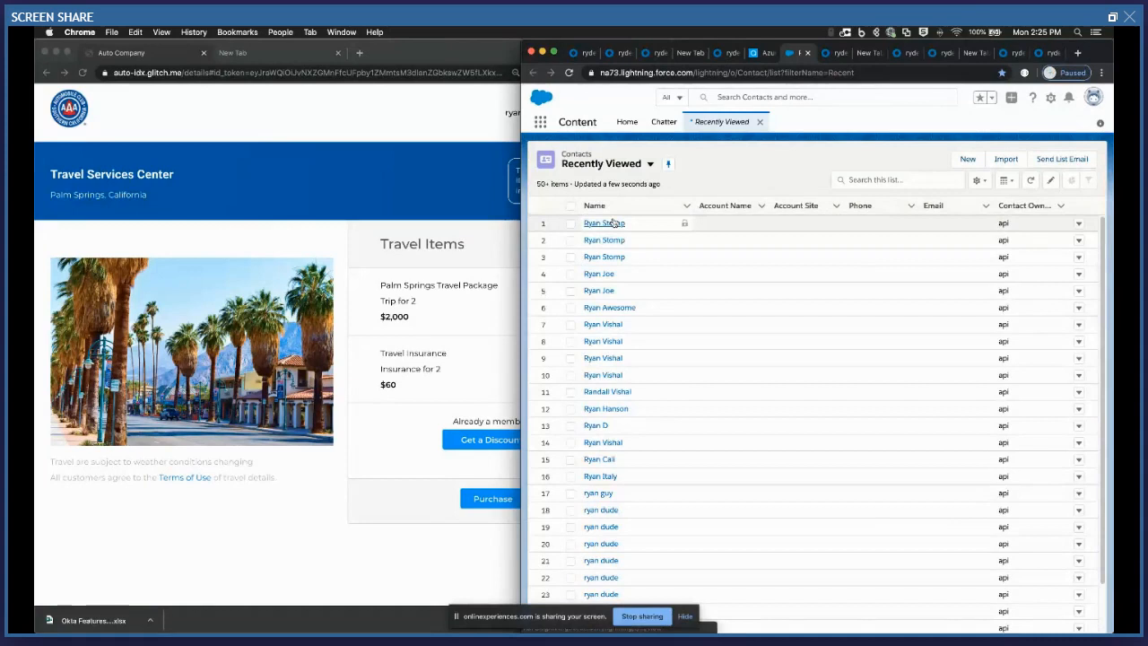
{"action": "left_click", "coordinate": [604, 222]}
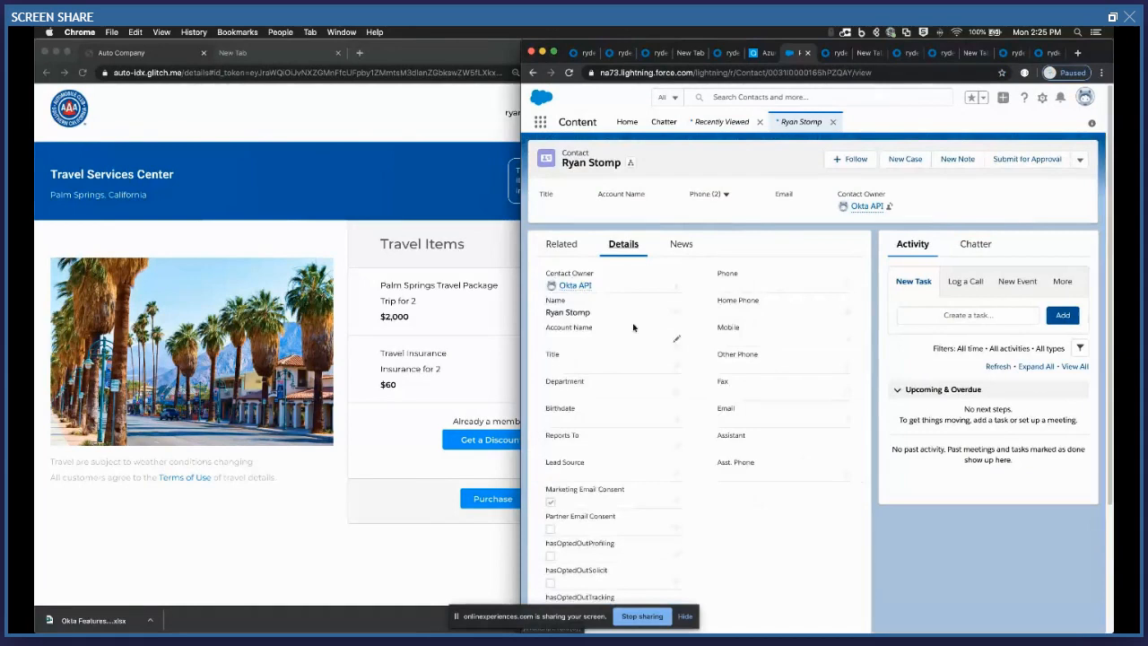
{"action": "scroll", "scroll_direction": "down", "scroll_amount": 3}
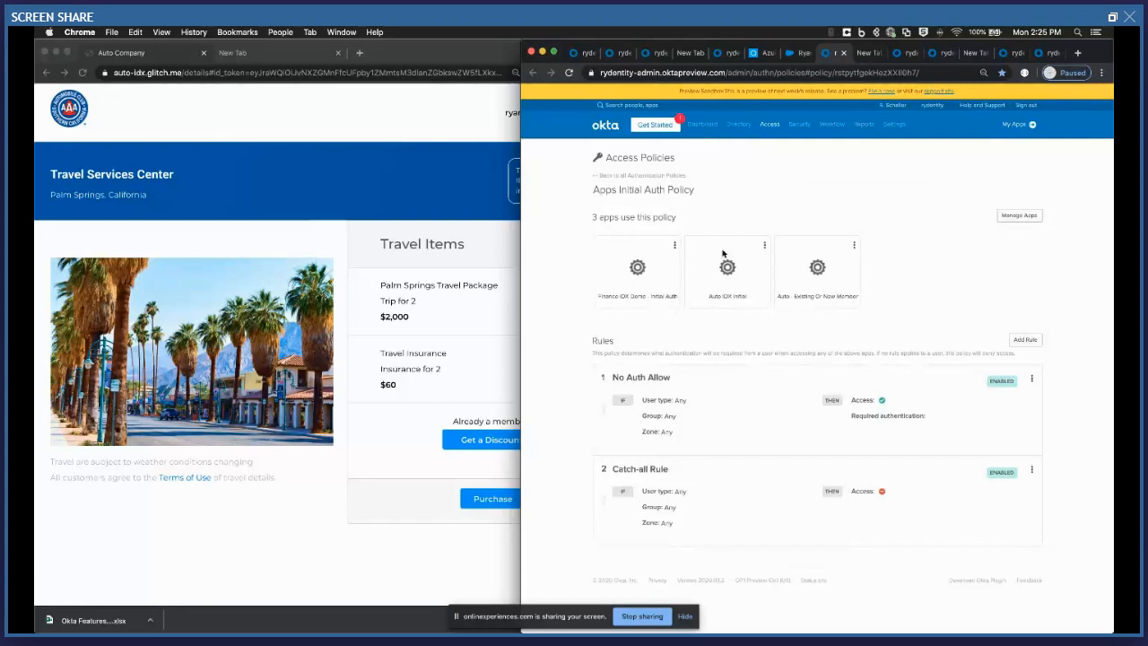
{"action": "mouse_move", "coordinate": [979, 428]}
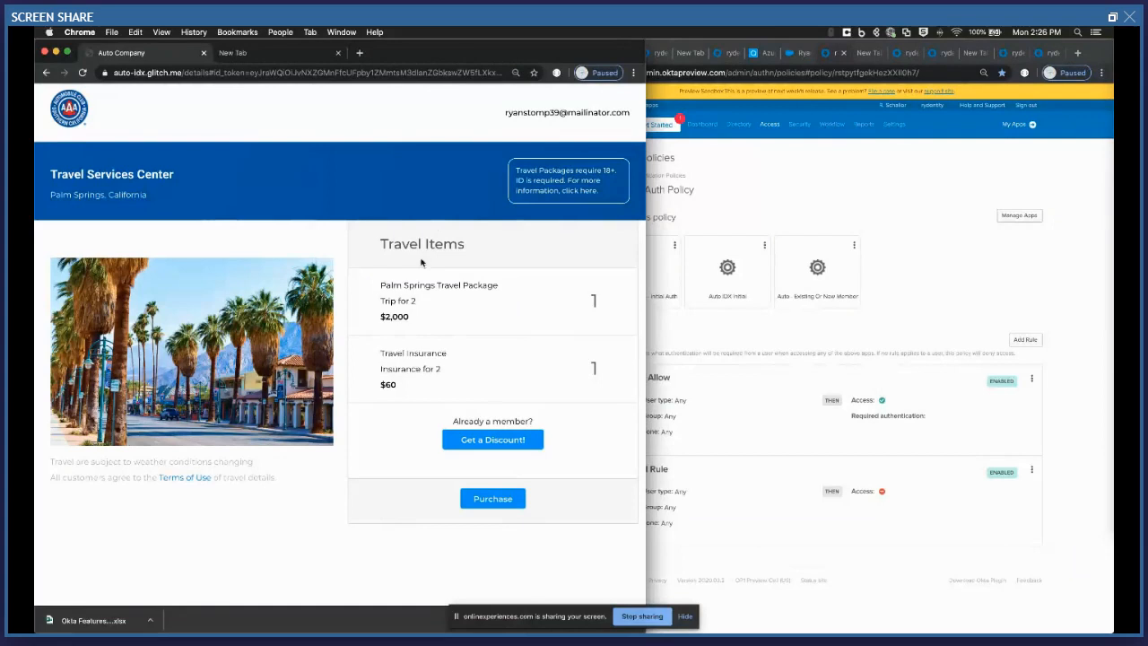
- Purchase the travel items and select Magic Link as the step-up authenticator
{"action": "left_click", "coordinate": [491, 499]}
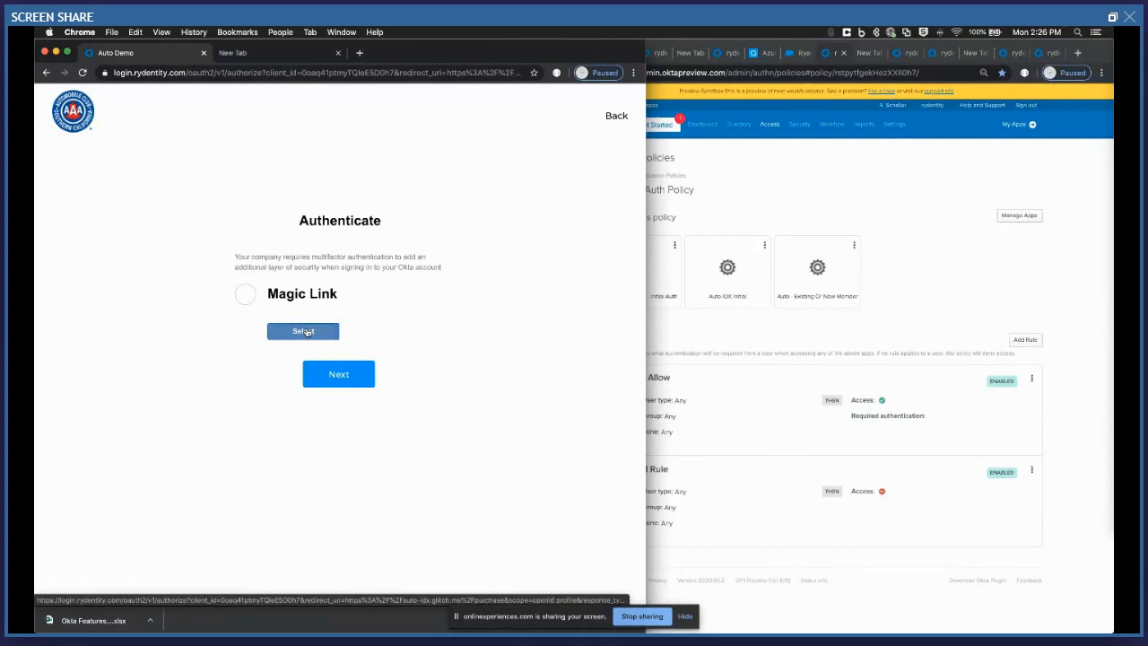
{"action": "left_click", "coordinate": [337, 375]}
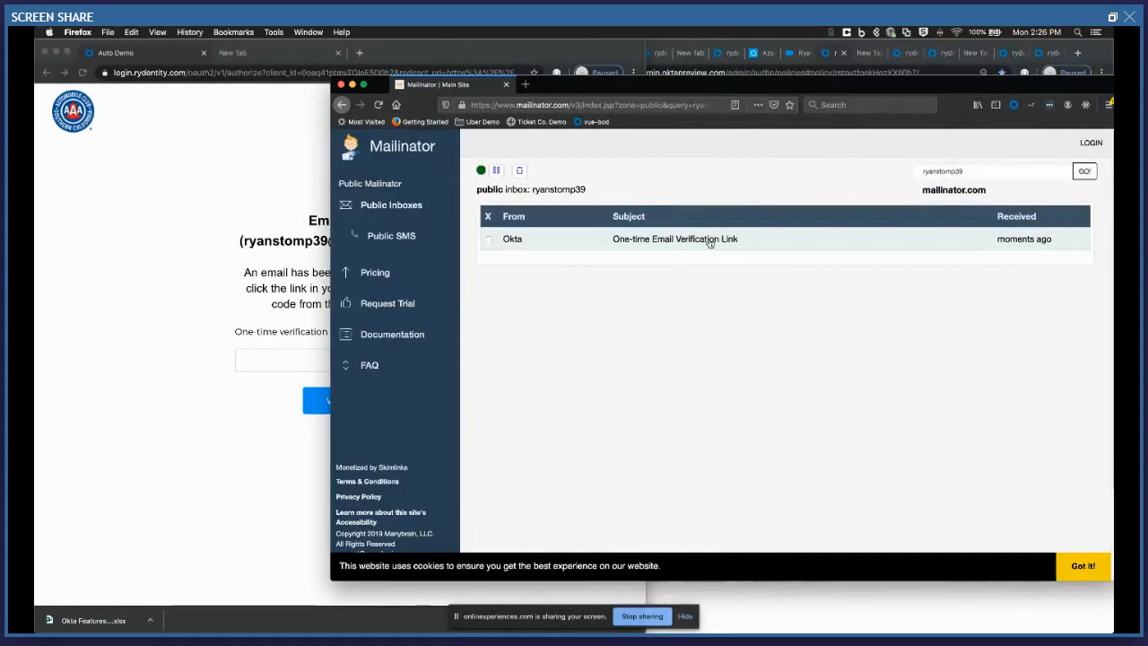
- Follow the Verify Email Address link in Okta's one-time verification email
{"action": "left_click", "coordinate": [674, 238]}
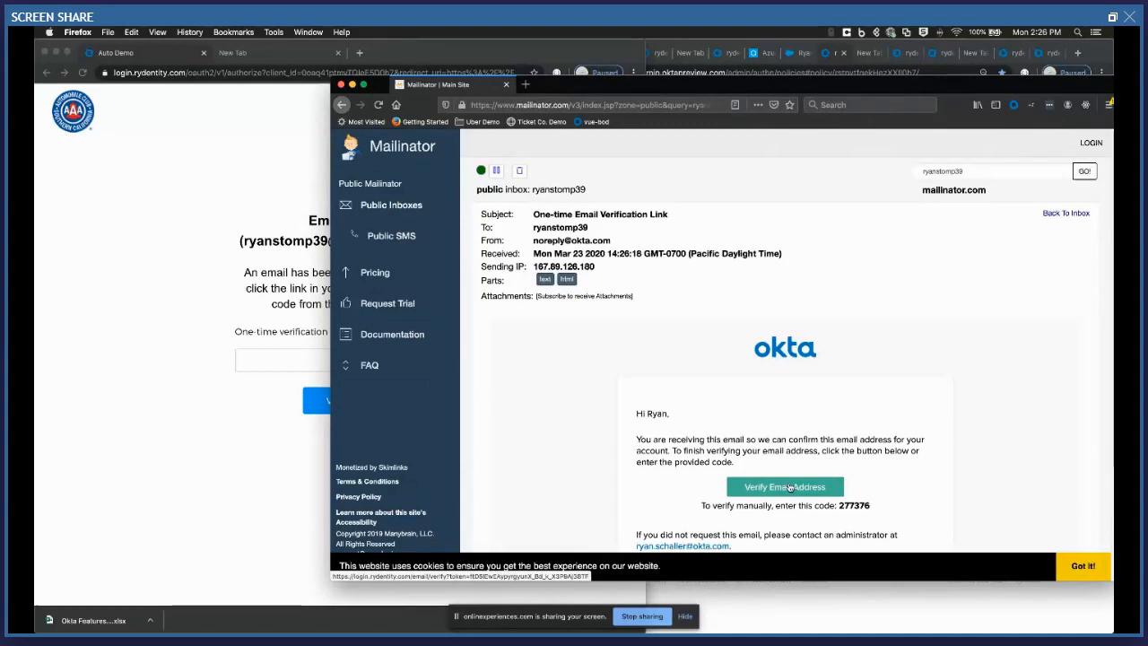
{"action": "left_click", "coordinate": [784, 486]}
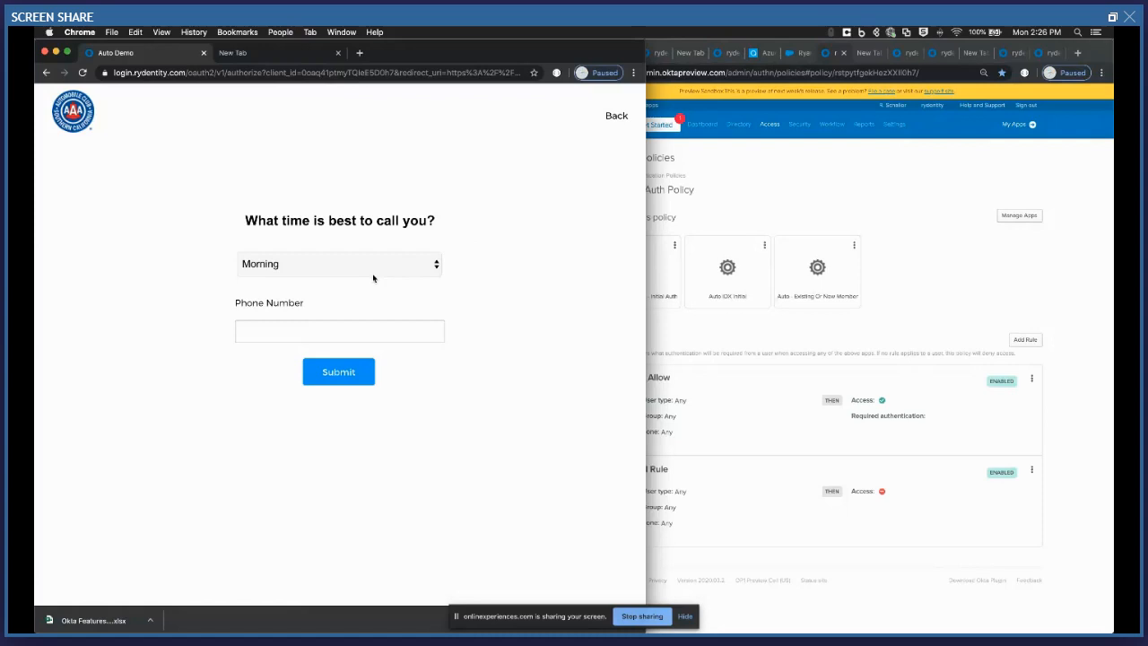
- Submit Night as best call time with phone number 123-321
{"action": "type", "text": "123-321-1231"}
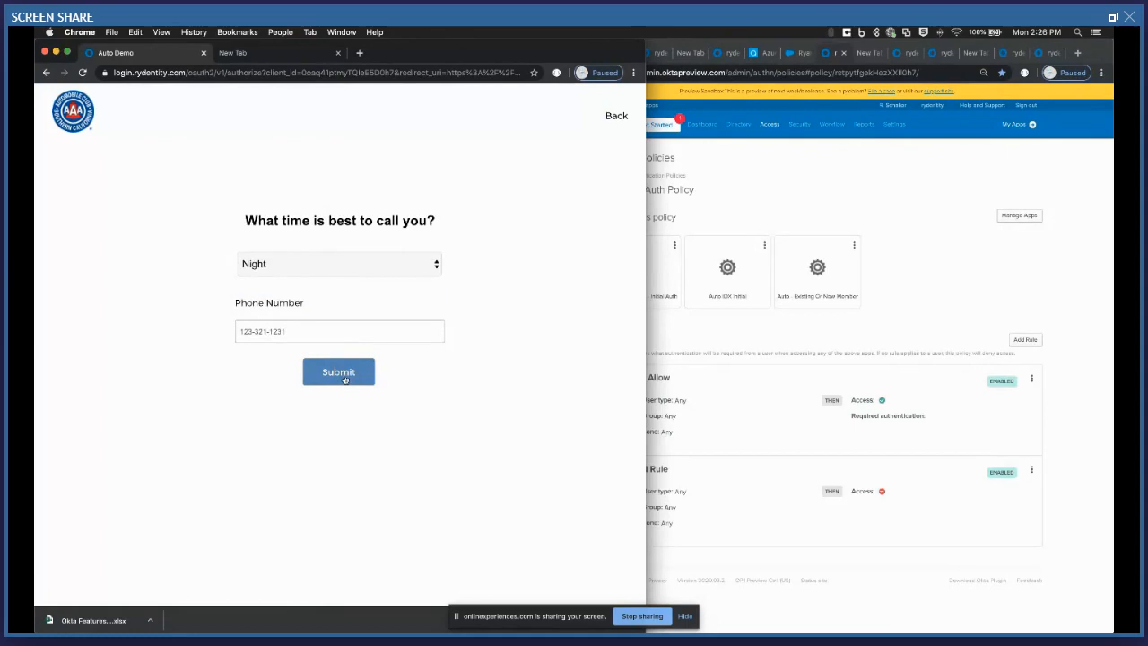
{"action": "left_click", "coordinate": [338, 371]}
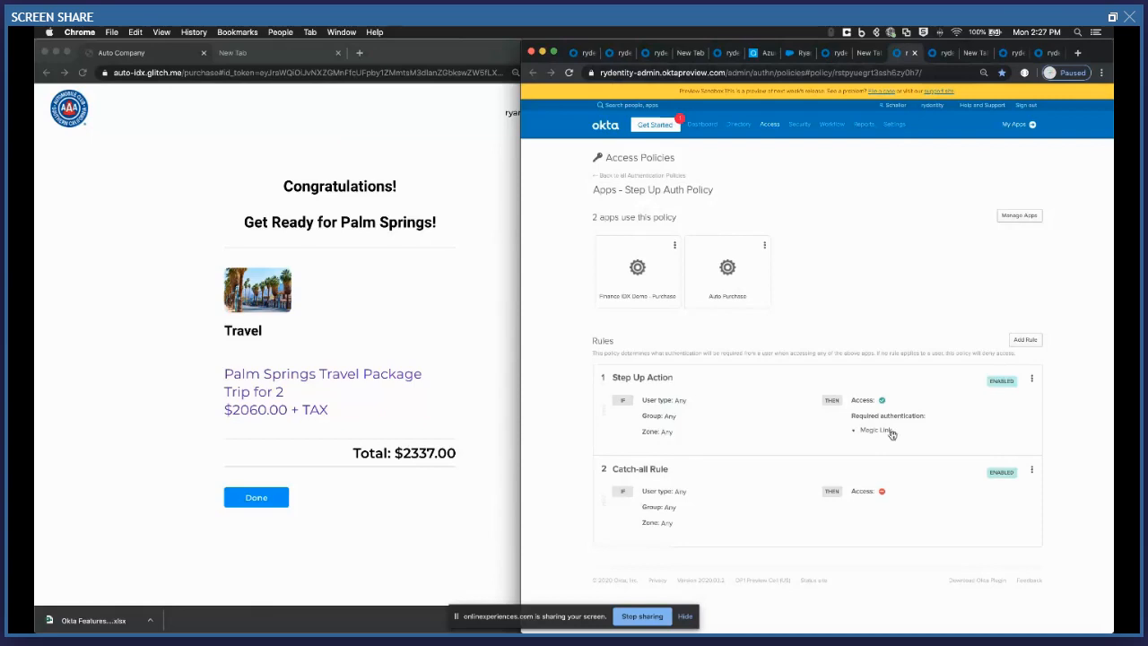
{"action": "mouse_move", "coordinate": [527, 348]}
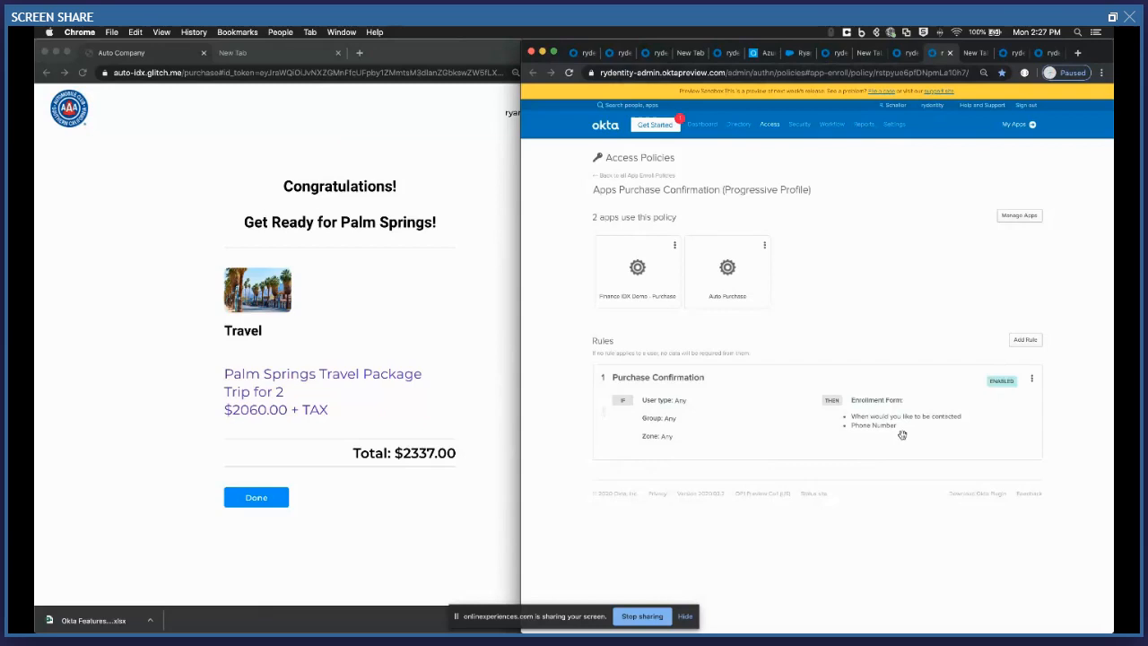
{"action": "mouse_move", "coordinate": [452, 305]}
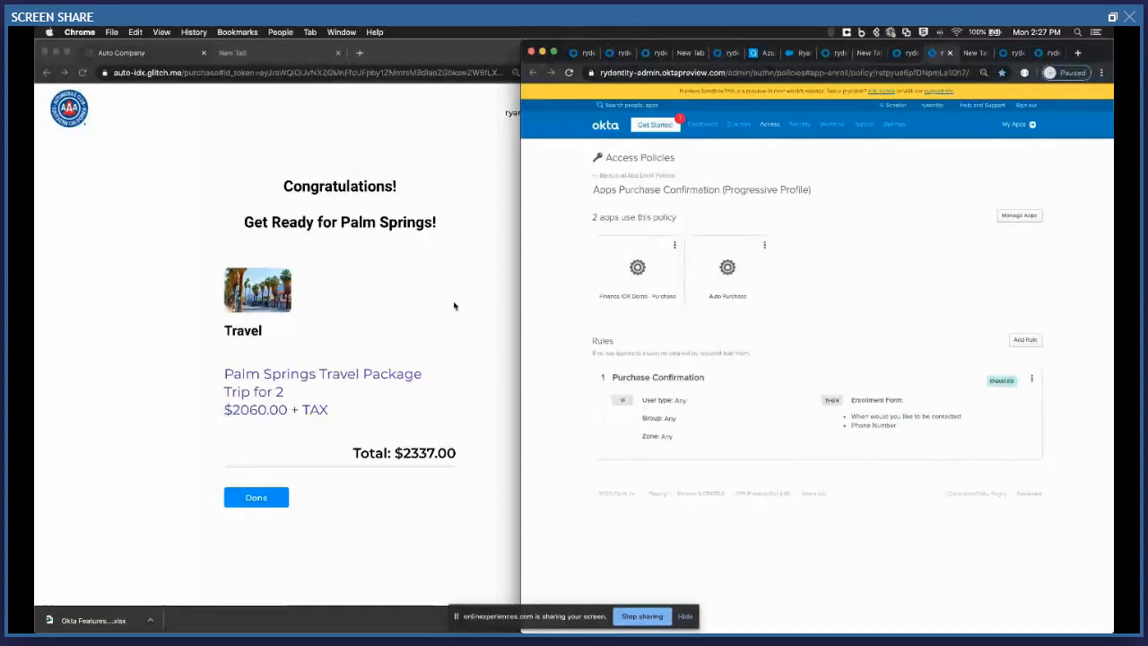
{"action": "mouse_move", "coordinate": [427, 302]}
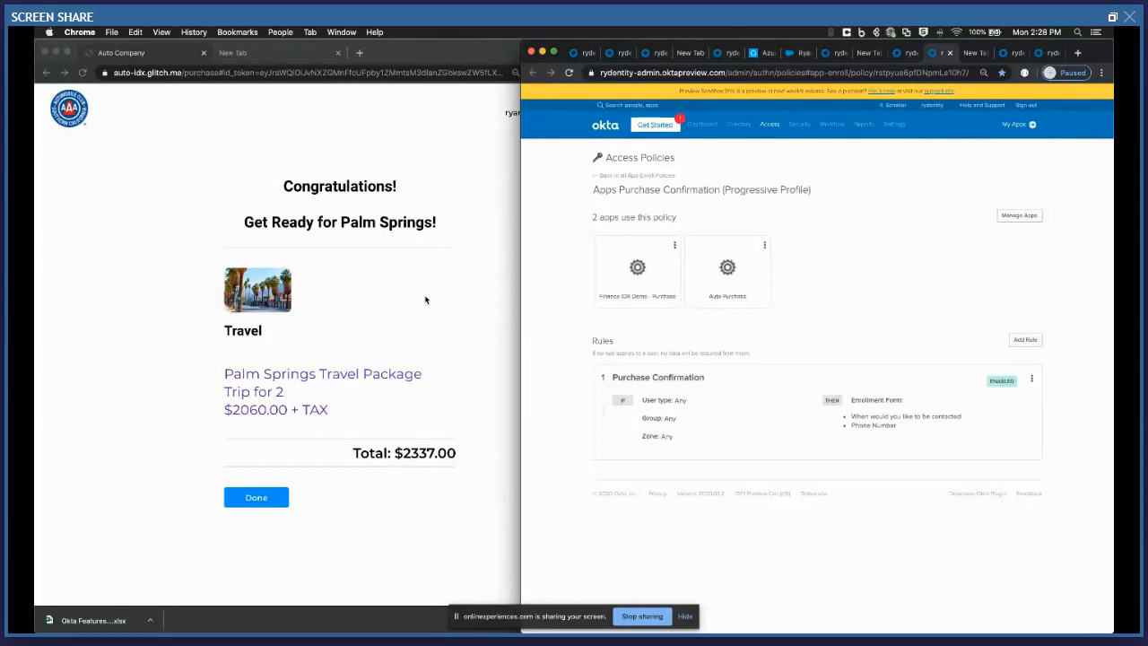
{"action": "left_click", "coordinate": [254, 497]}
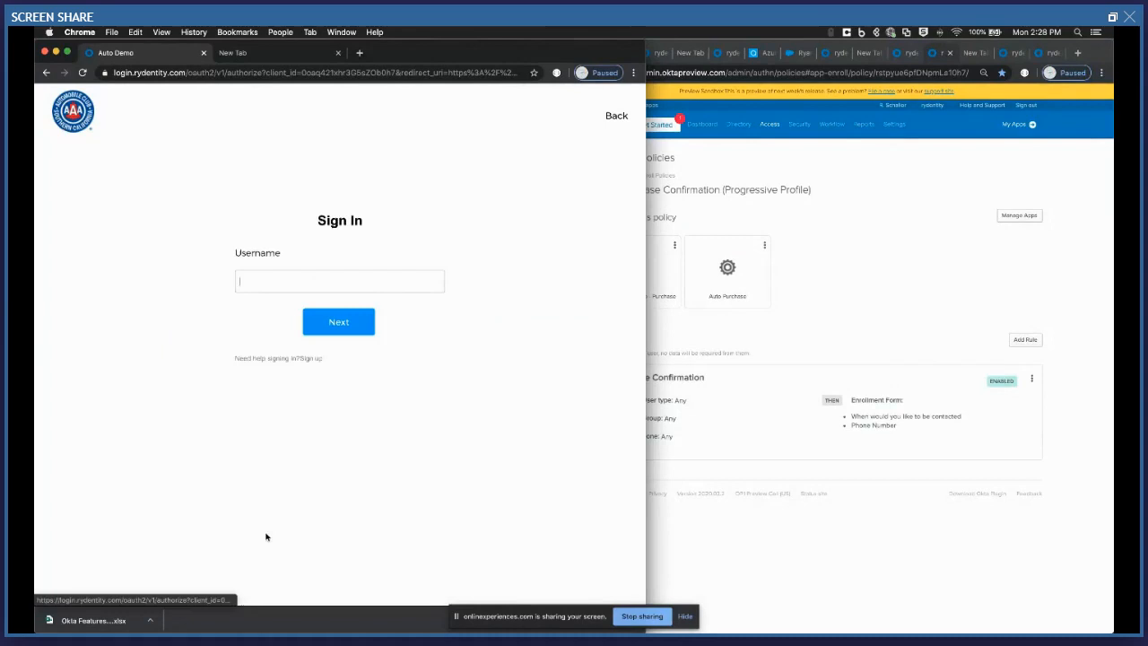
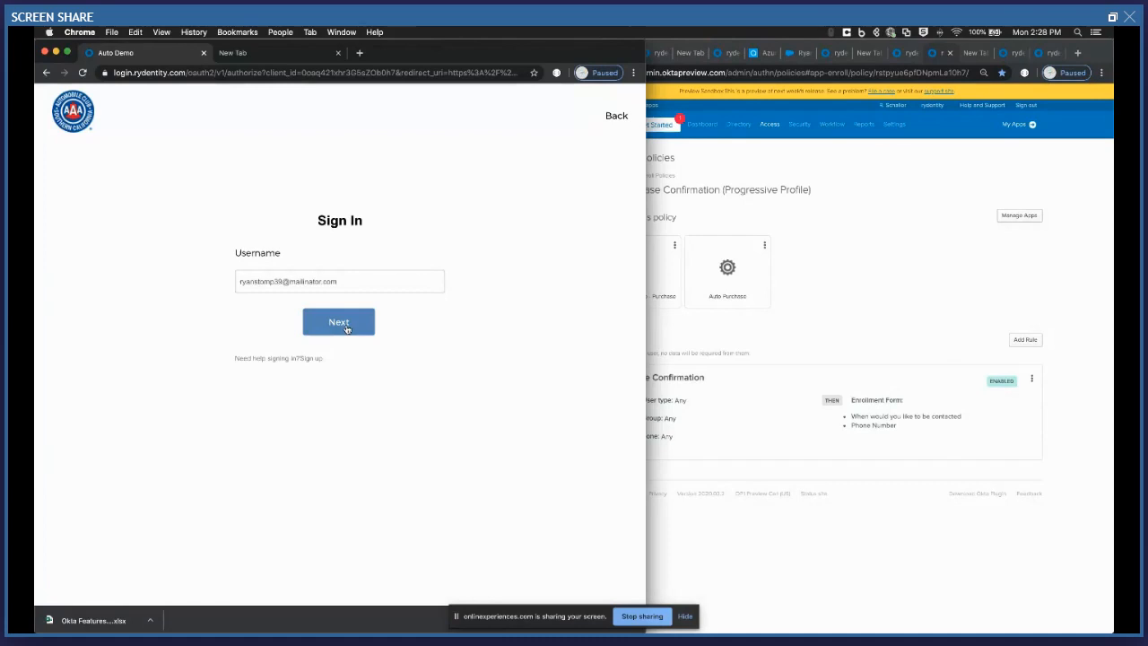
{"action": "left_click", "coordinate": [338, 323]}
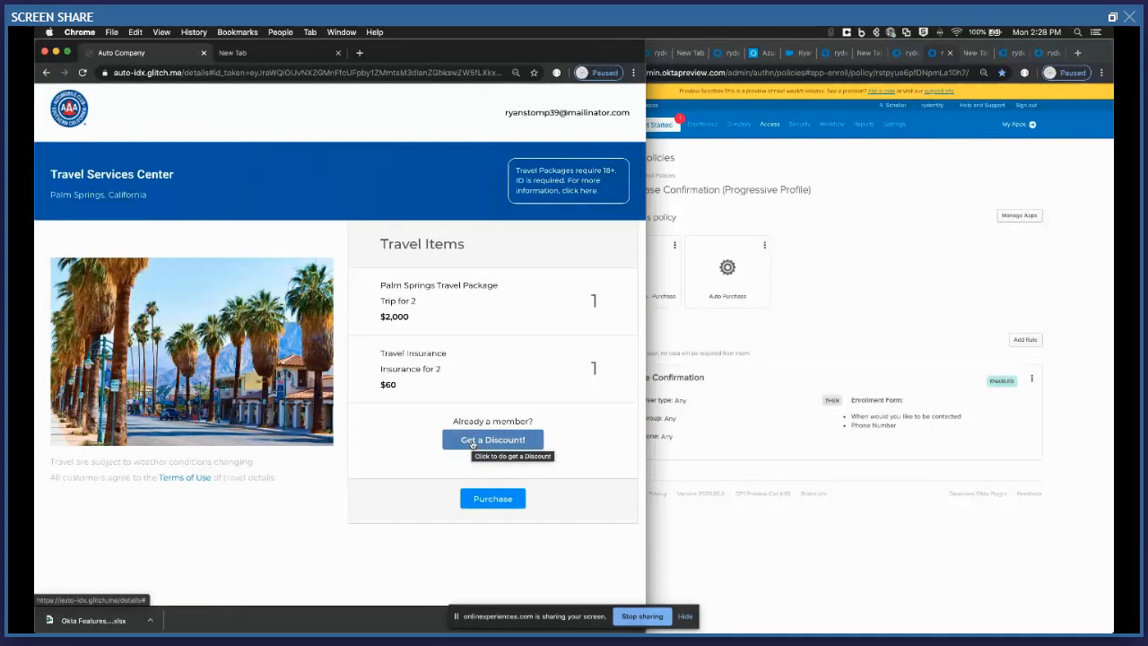
{"action": "left_click", "coordinate": [492, 440]}
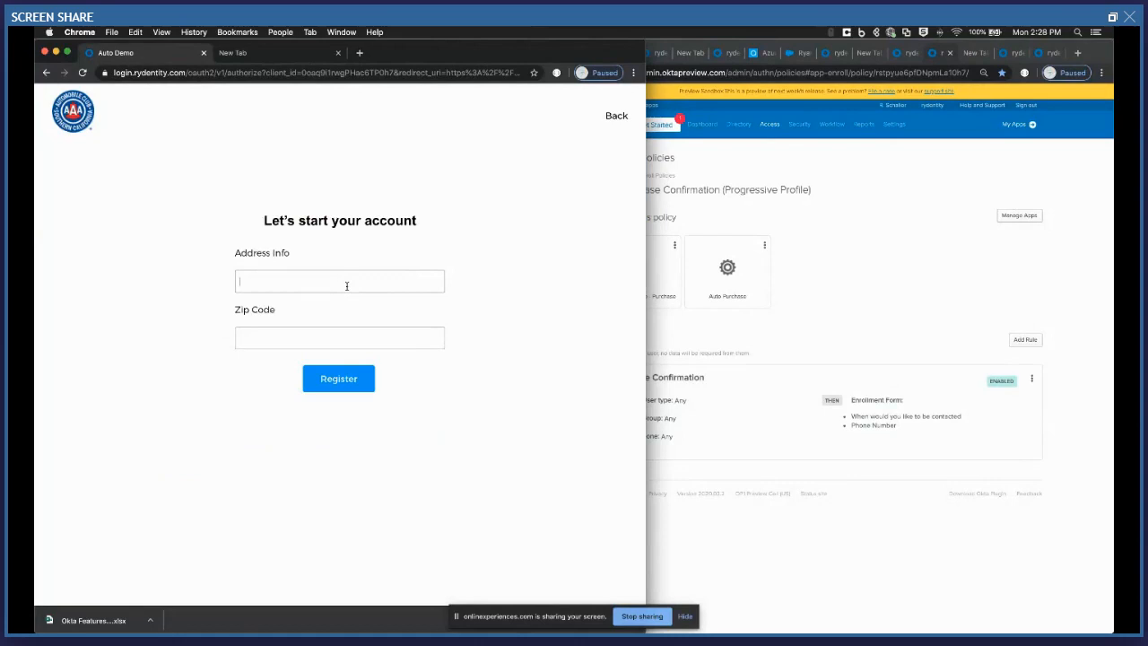
{"action": "type", "text": "123 Vishal Lane SF, CA"}
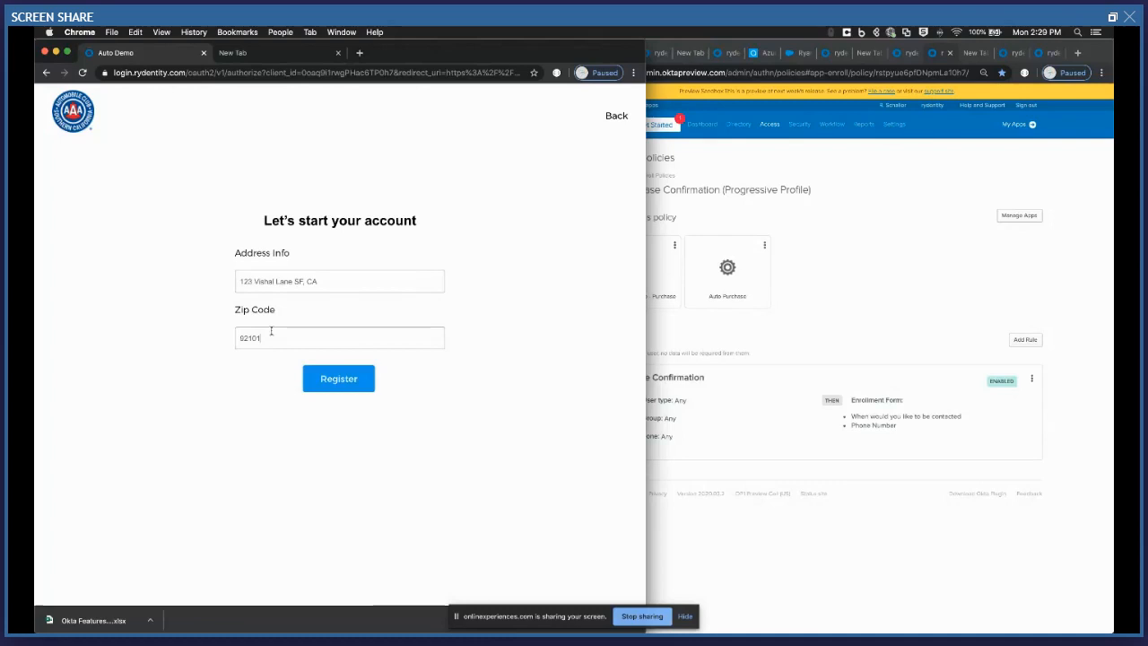
{"action": "left_click", "coordinate": [339, 376]}
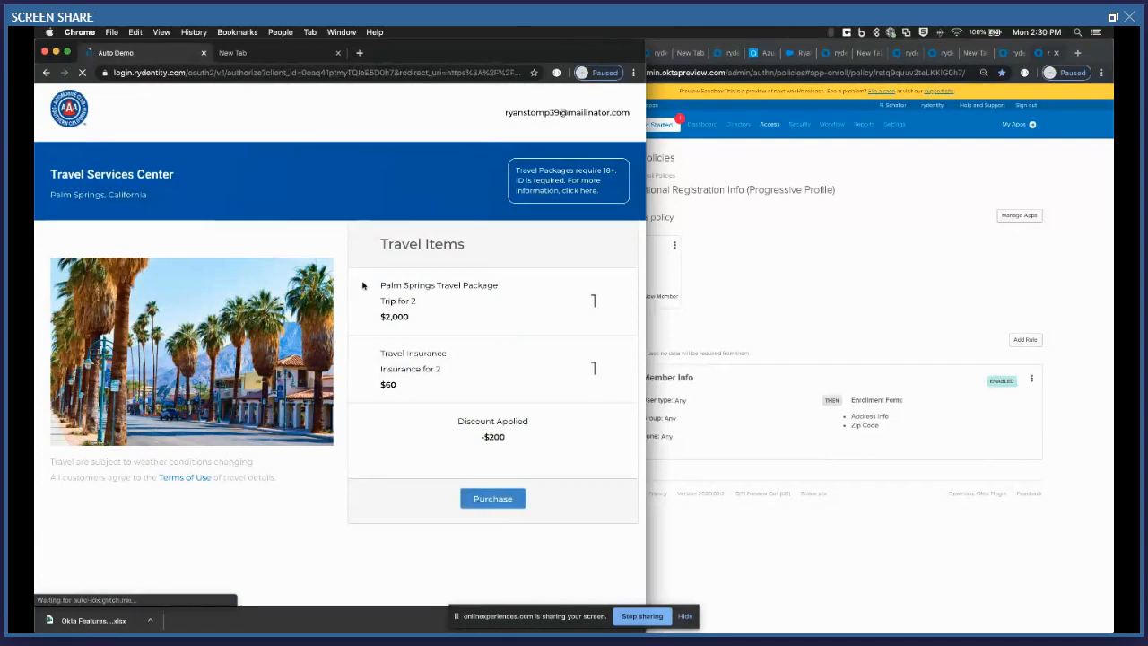
- Purchase the discounted travel items, triggering the email validation page
{"action": "left_click", "coordinate": [491, 498]}
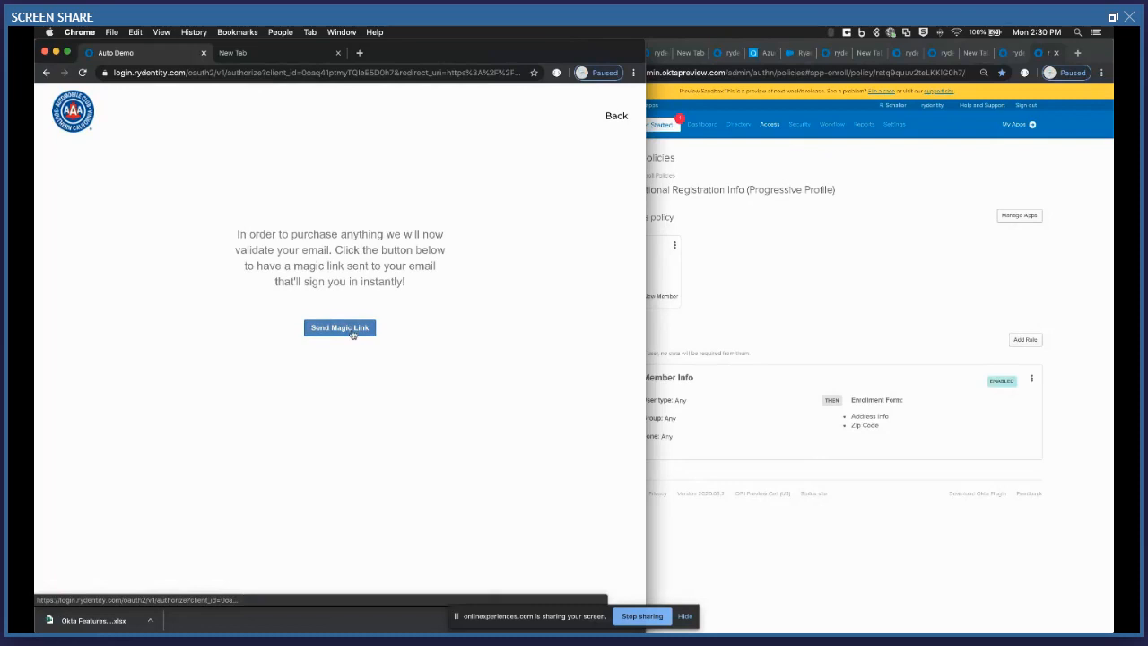
- Send the magic link that validates the member's email before purchase
{"action": "left_click", "coordinate": [339, 326]}
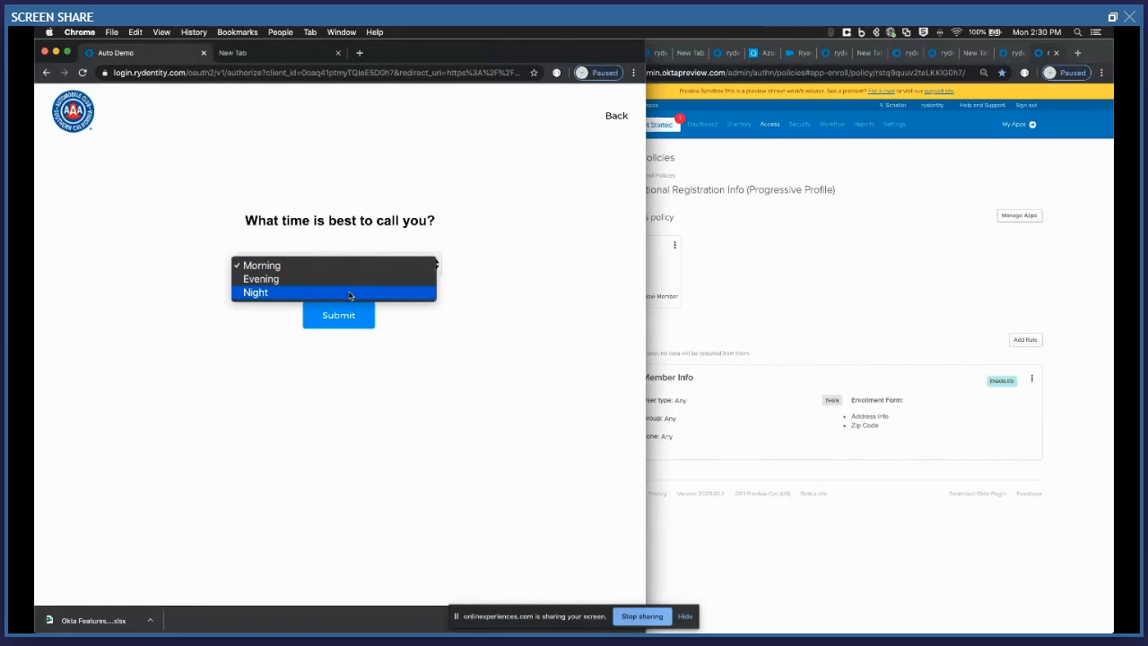
- Choose the preferred call time, completing checkout with the $2337 Palm Springs total
{"action": "left_click", "coordinate": [337, 316]}
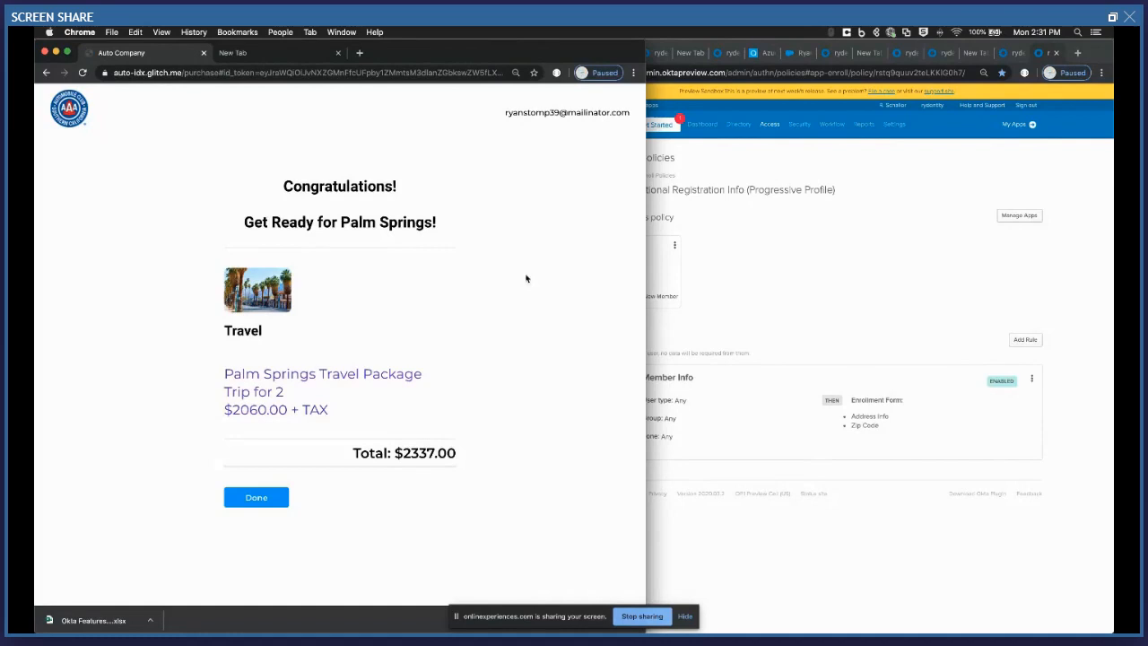
{"action": "mouse_move", "coordinate": [617, 289]}
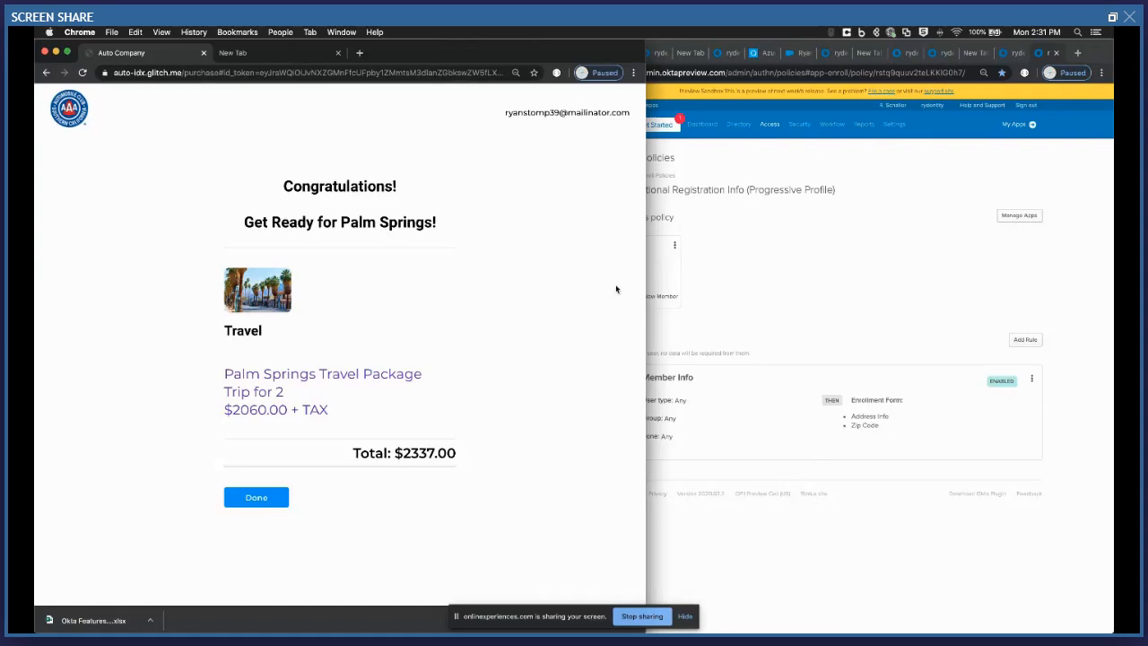